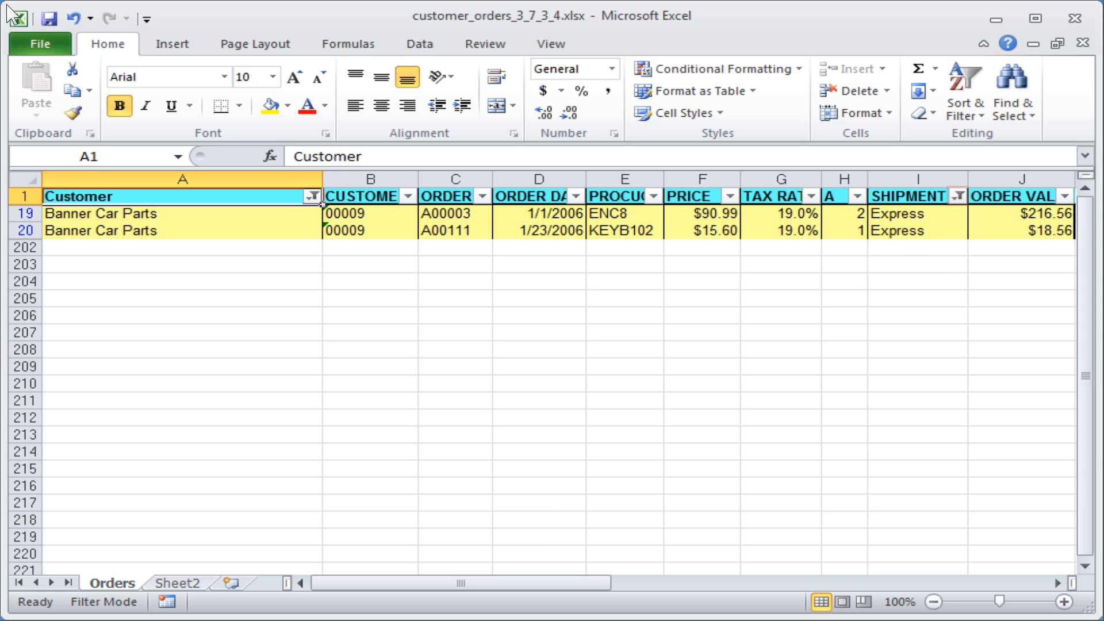
- Clear the SHIPMENT column filter so Mail and Express orders both show
left_click(956, 196)
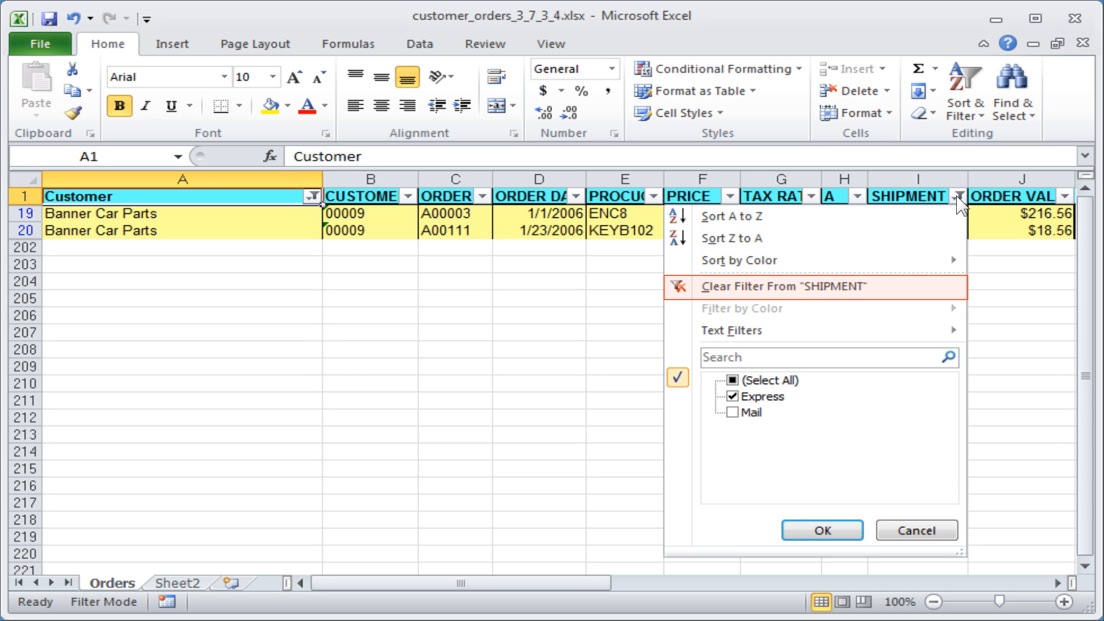
mouse_move(721, 295)
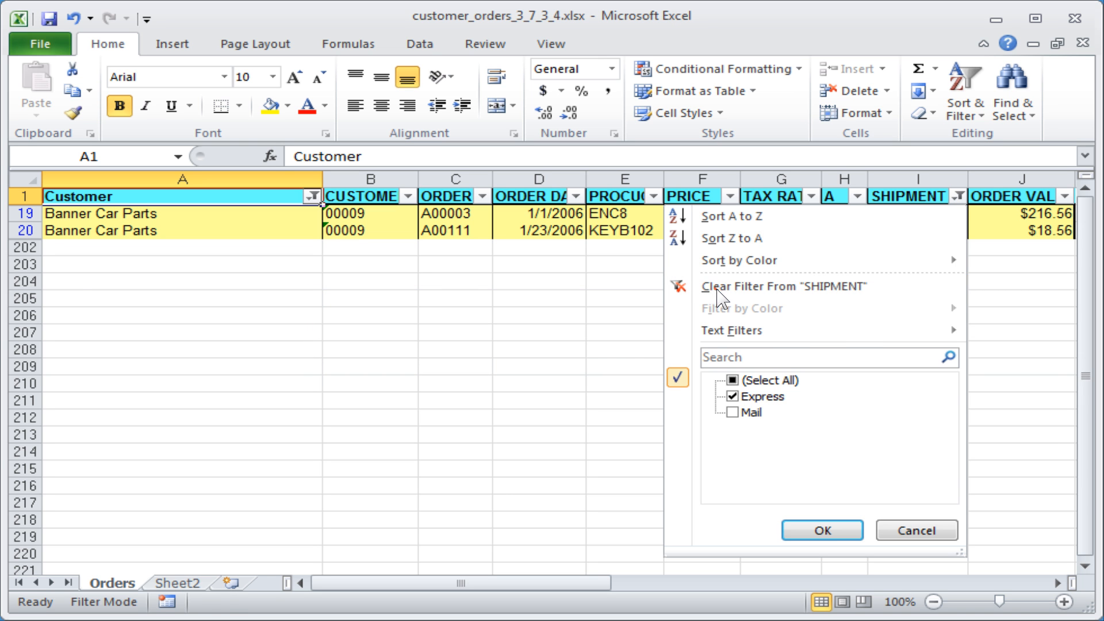
left_click(781, 286)
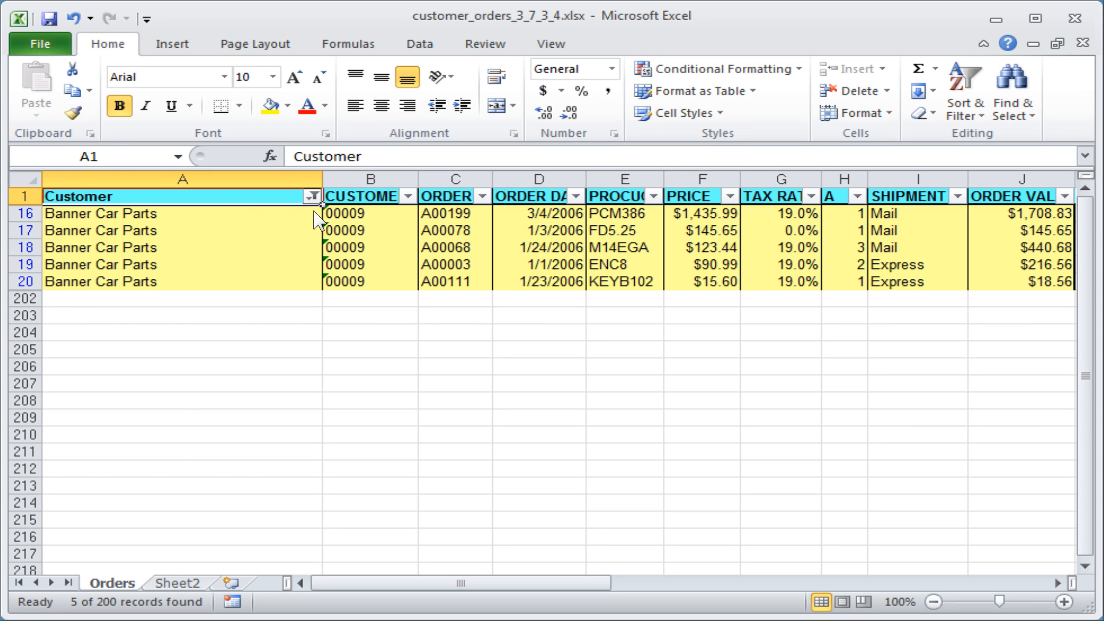
left_click(311, 196)
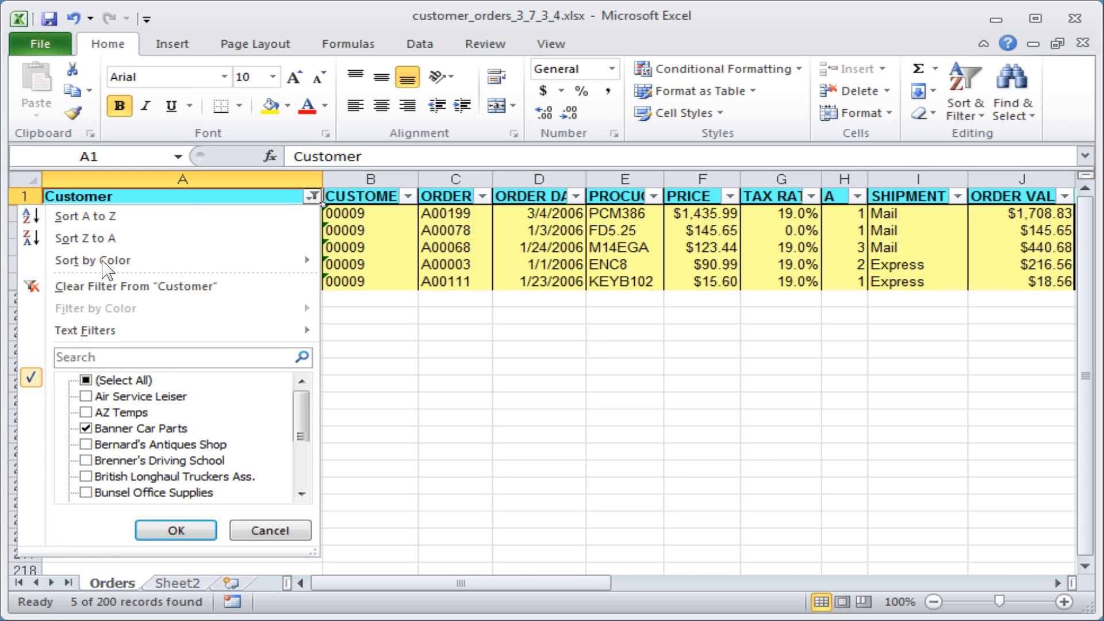
- Clear the Customer column filter so all orders appear again
left_click(136, 286)
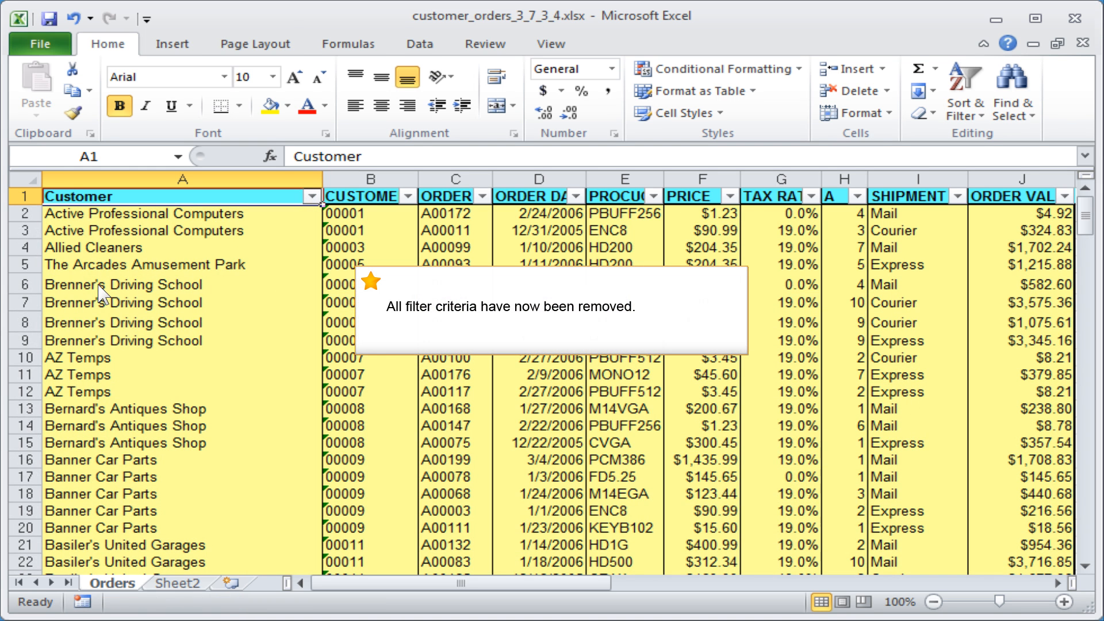